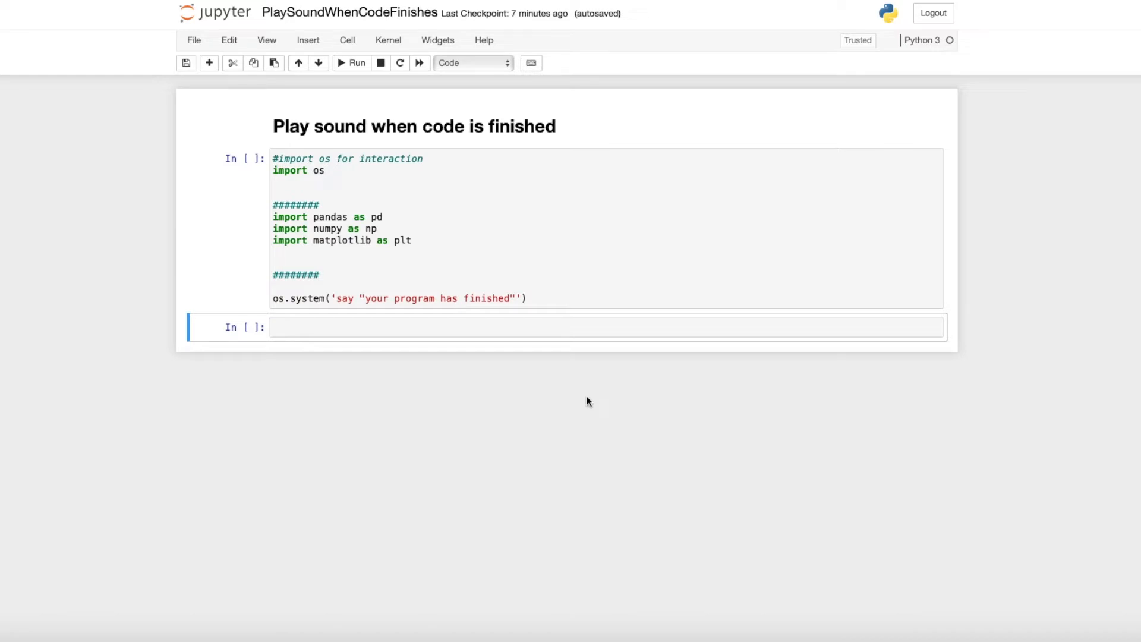
mouse_move(249, 168)
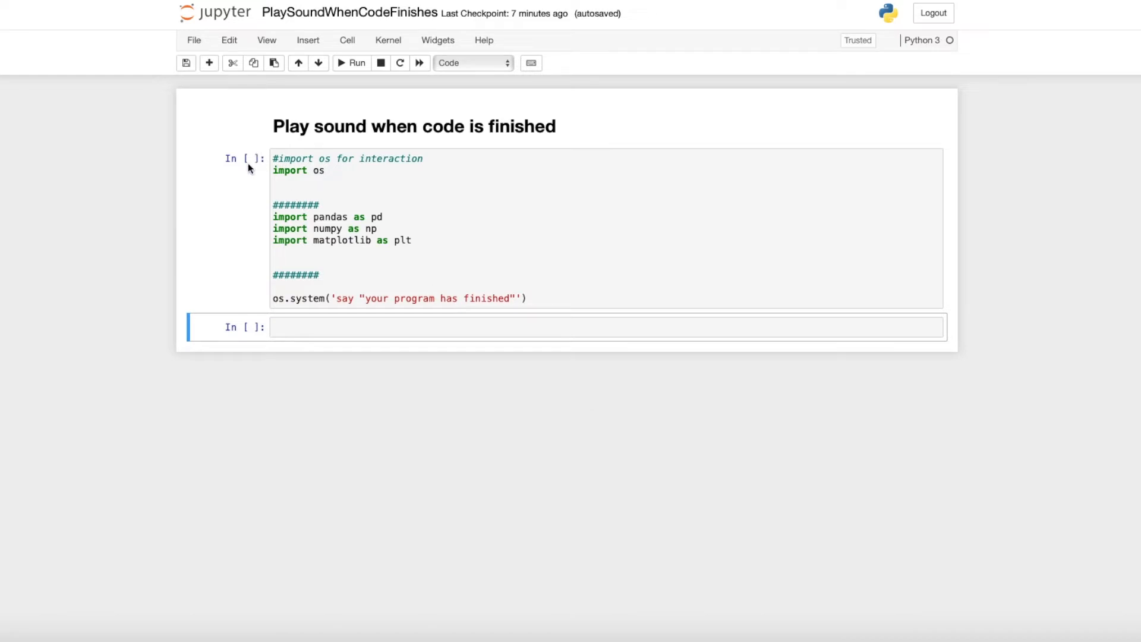
- Run the import cell with the os.system say call, producing Out[1]: 0
click(274, 158)
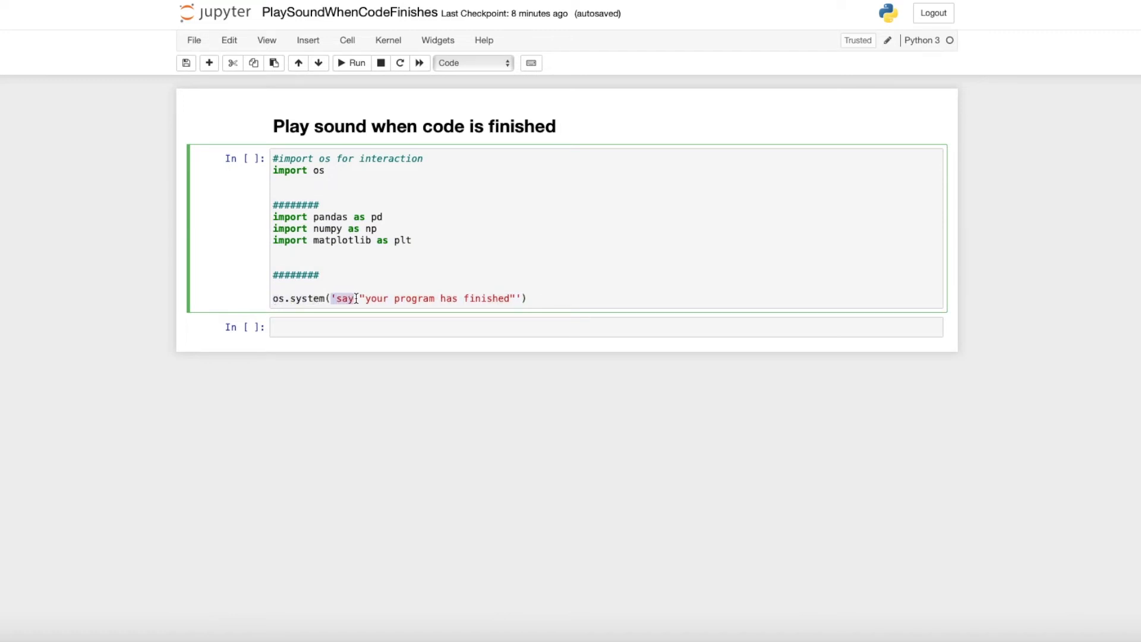
drag(361, 297, 514, 297)
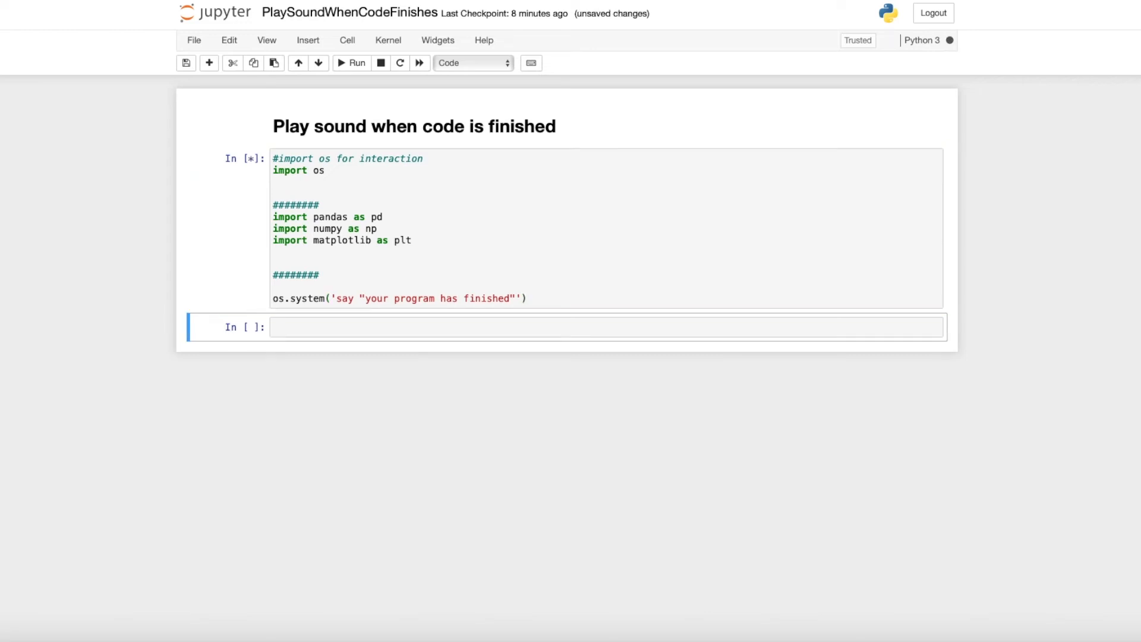
click(354, 63)
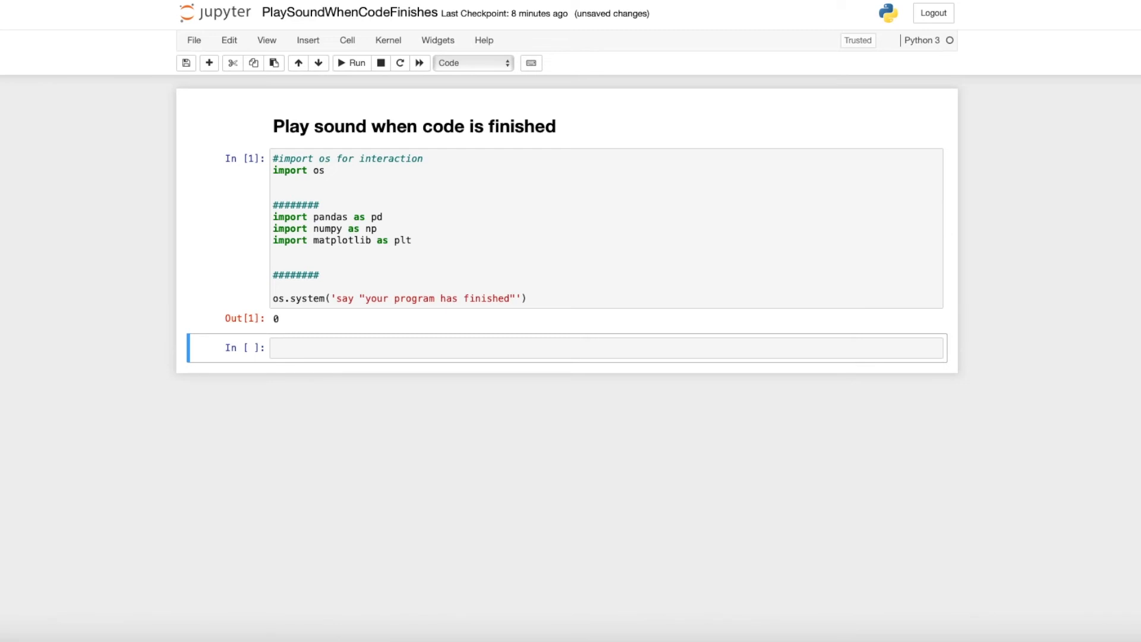